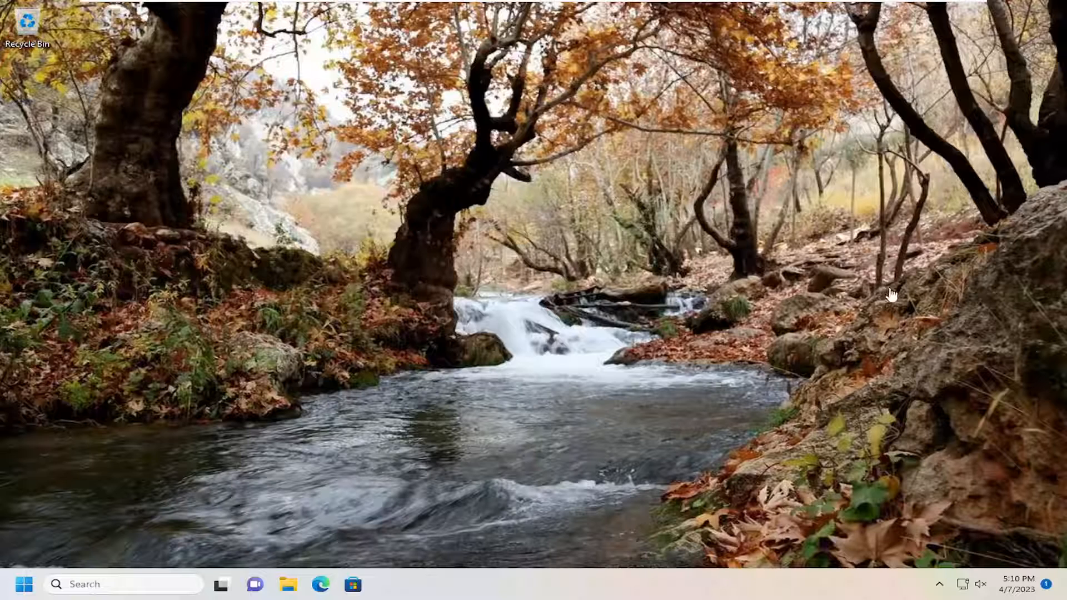
mouse_move(647, 308)
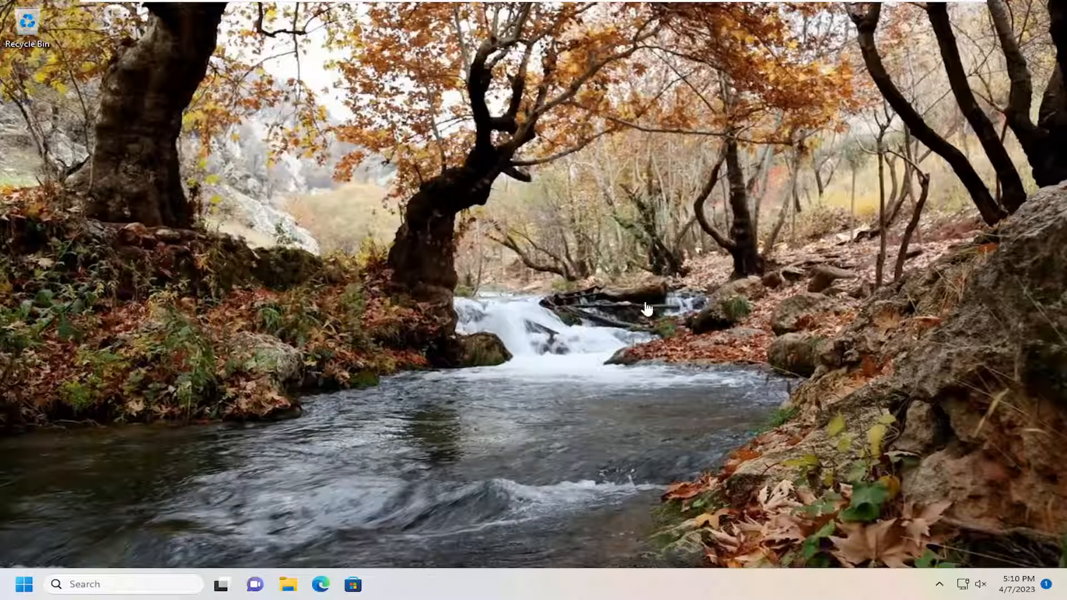
mouse_move(860, 398)
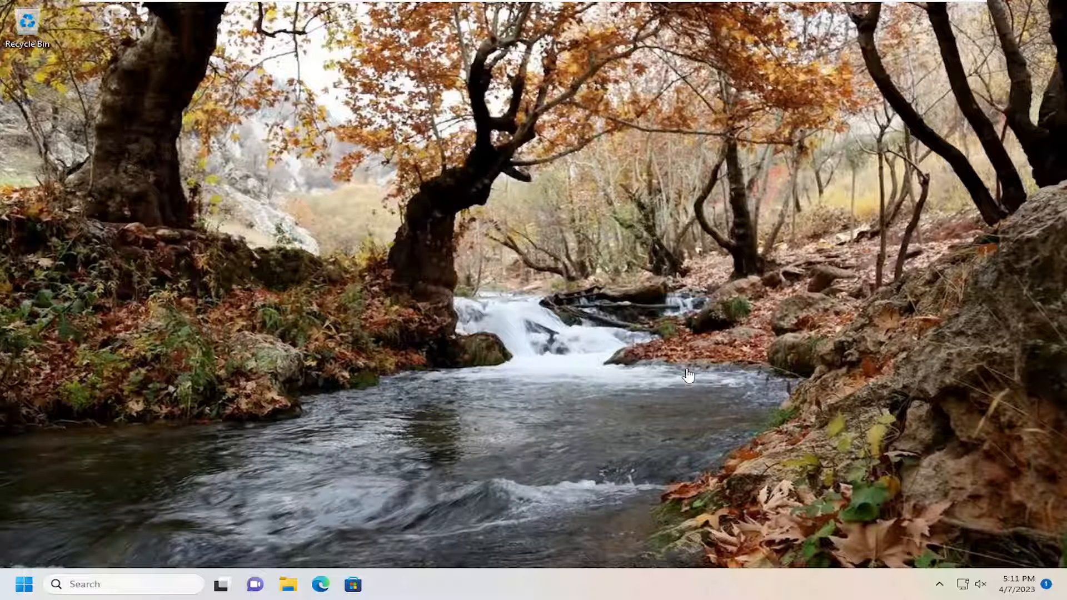
mouse_move(644, 385)
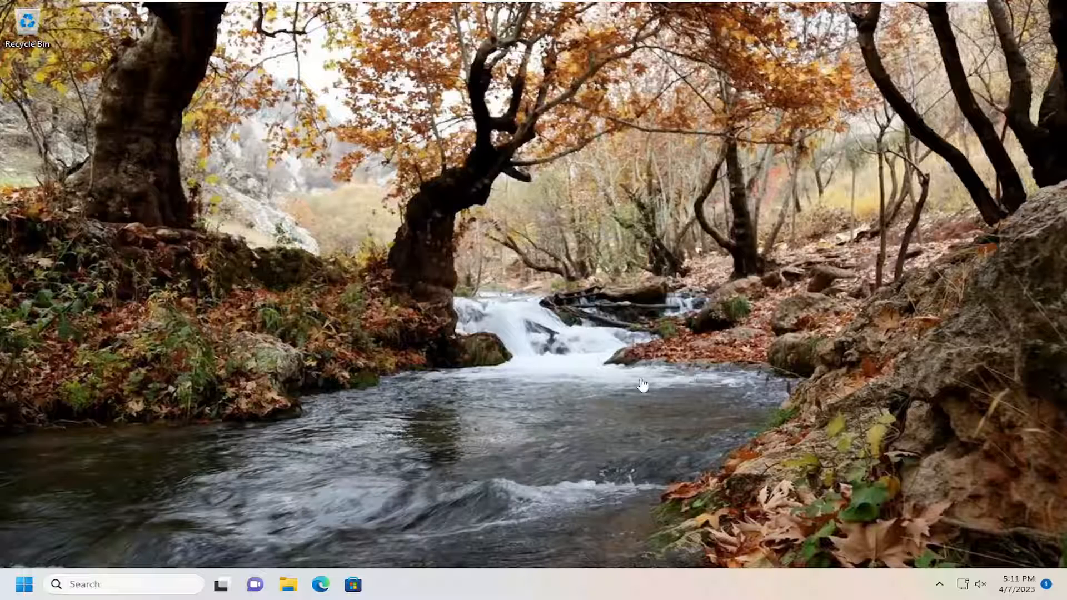
mouse_move(531, 385)
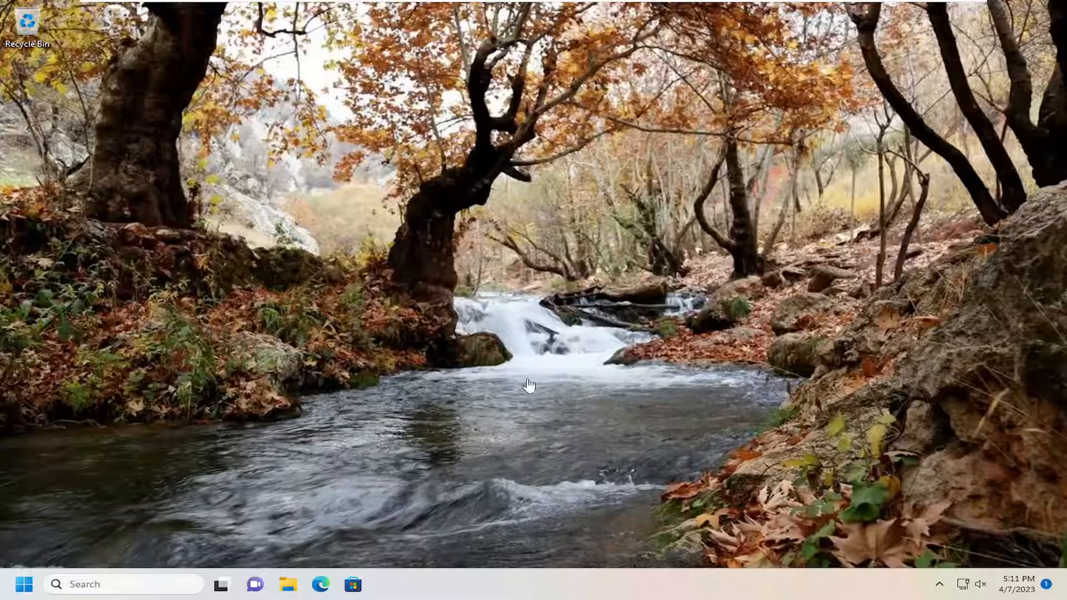
mouse_move(219, 540)
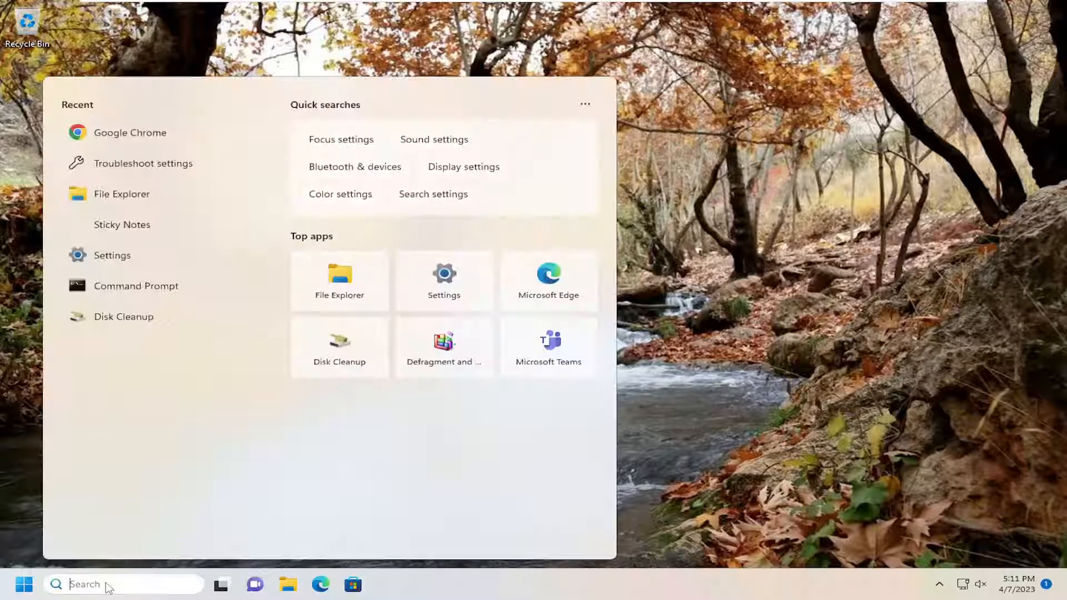
Search Windows for 'disk management' to find Create and format hard disk partitions.
type("disk management")
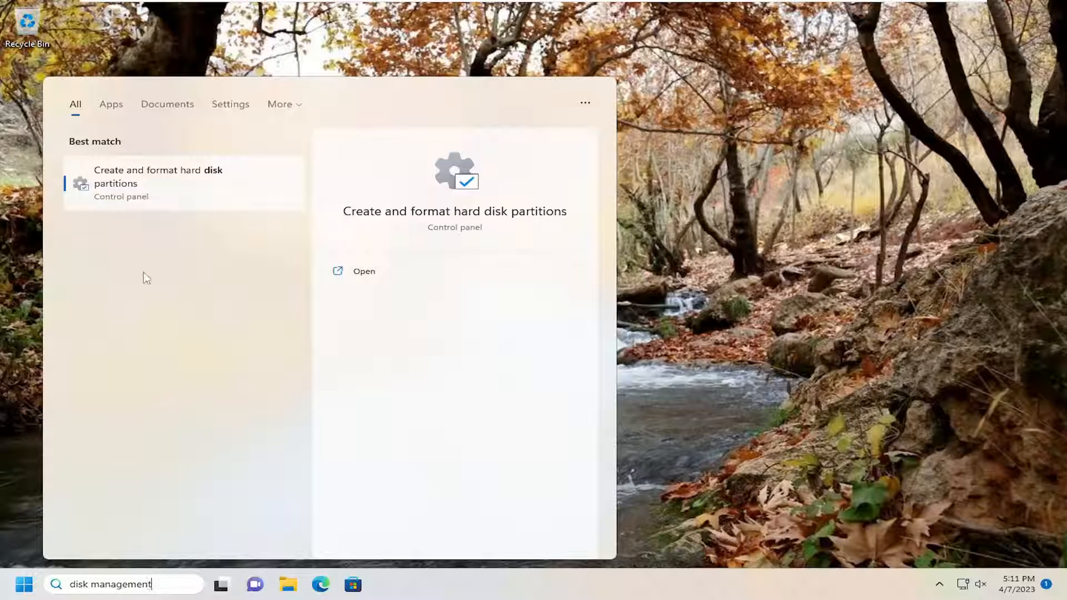
mouse_move(164, 179)
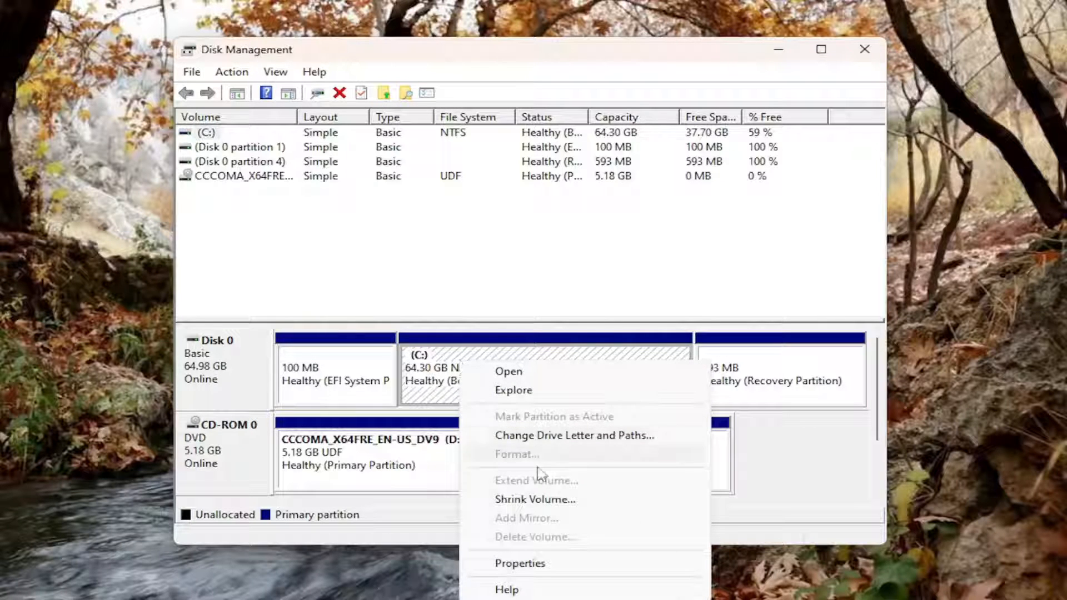
Shrink the C: volume by 1024 MB, leaving 1.00 GB unallocated on Disk 0.
left_click(534, 499)
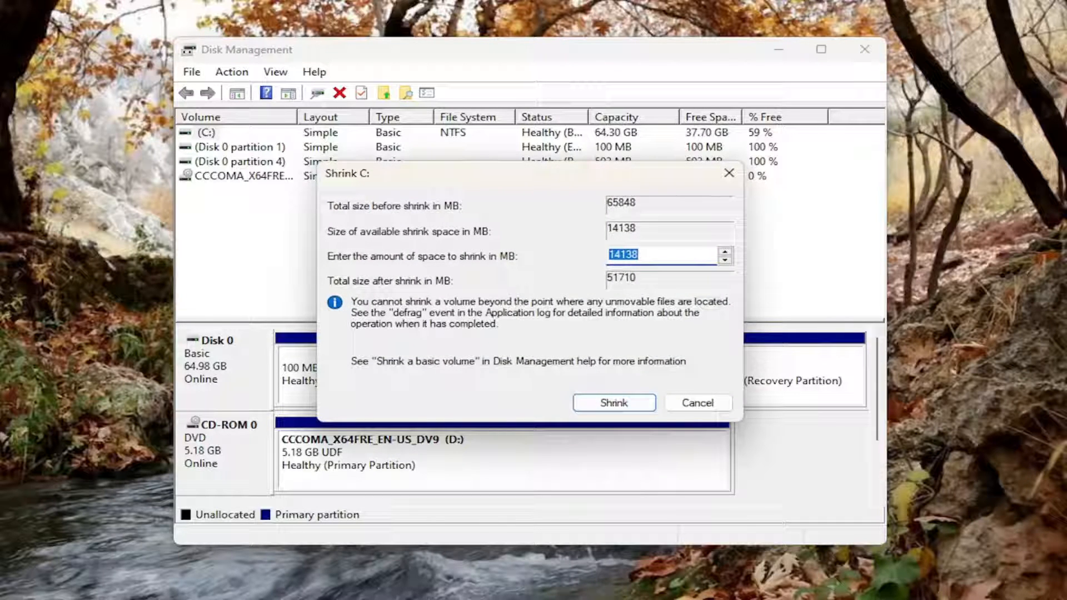
type("1024")
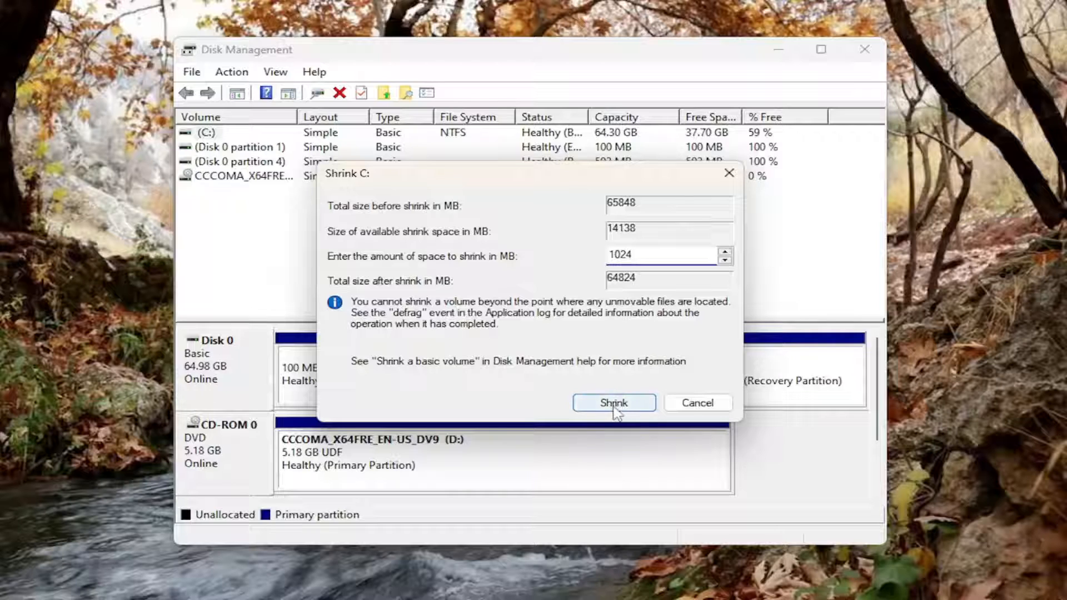
left_click(614, 402)
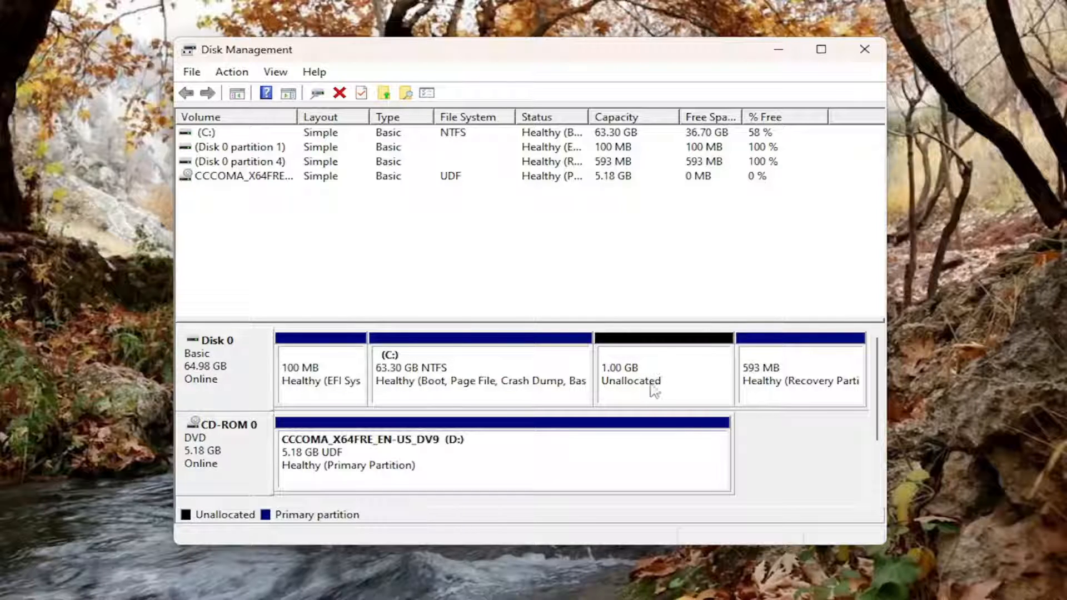
mouse_move(651, 392)
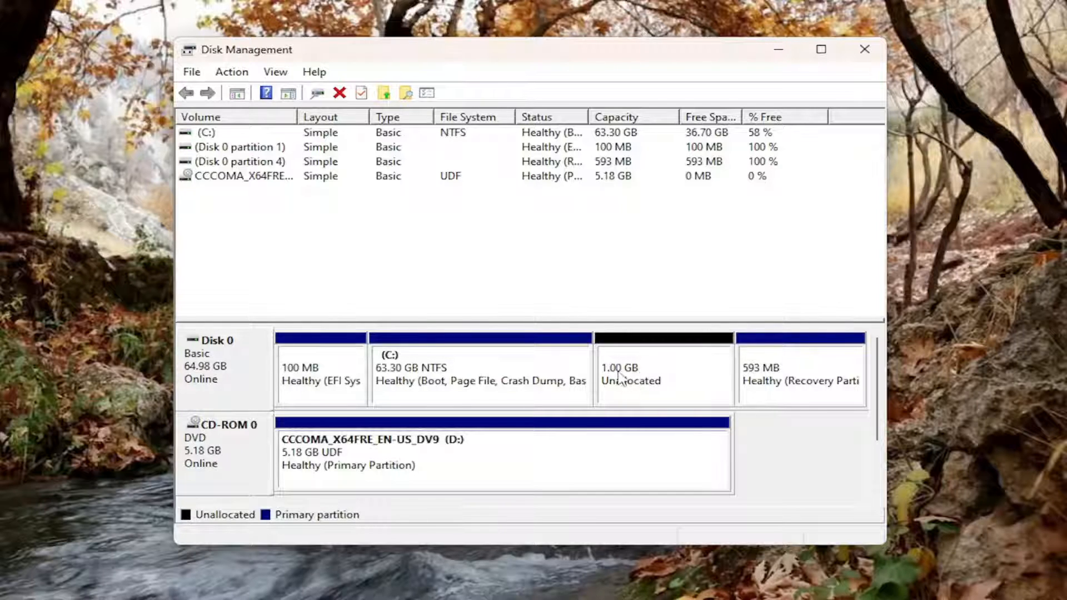
Start a New Simple Volume on the 1.00 GB unallocated space using the full default size.
right_click(660, 374)
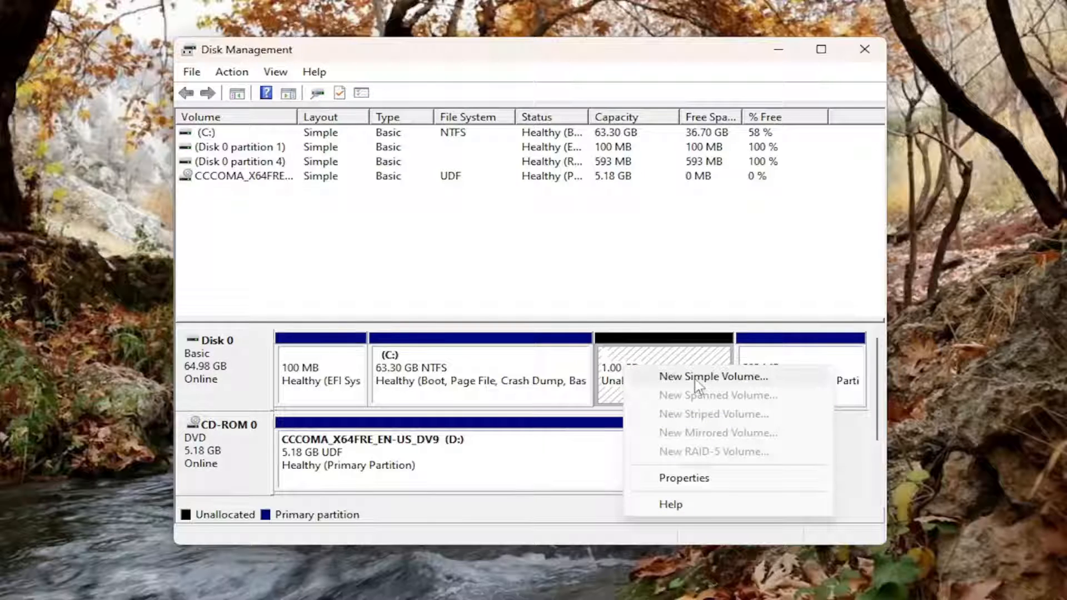
left_click(713, 376)
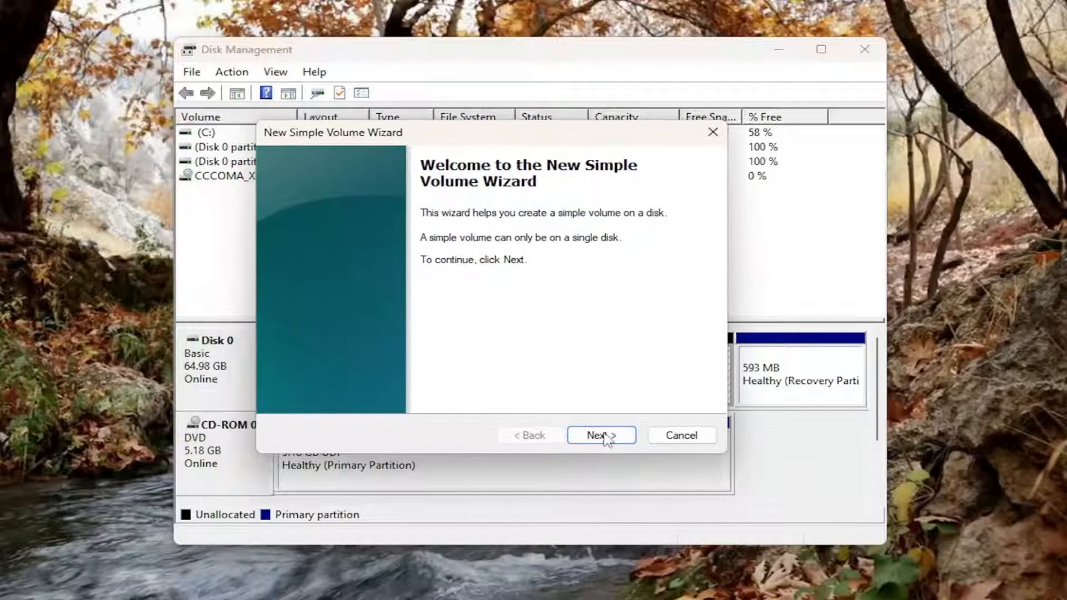
left_click(602, 436)
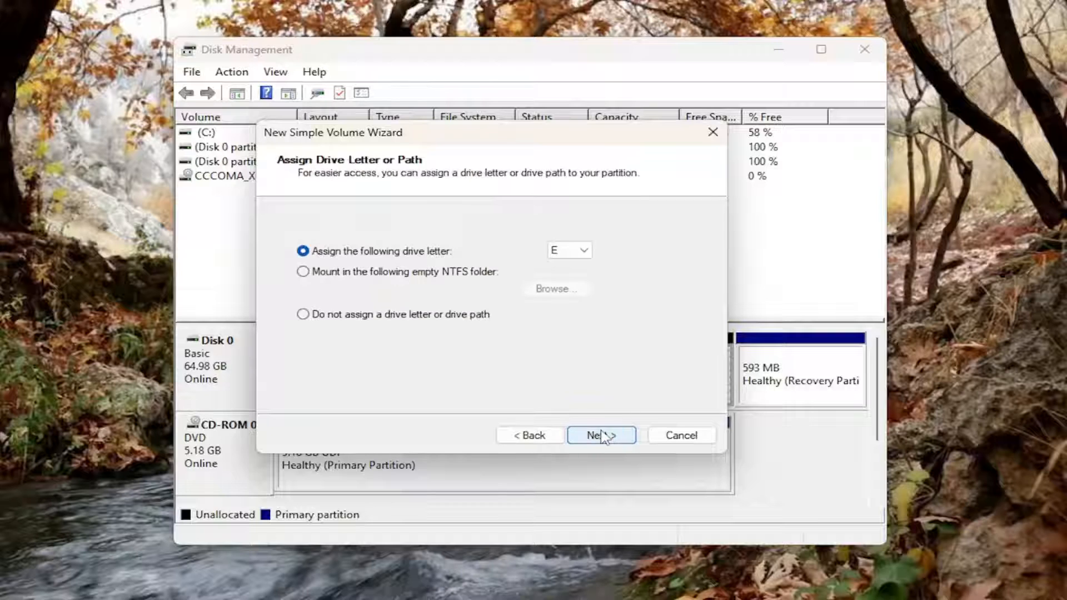
left_click(587, 250)
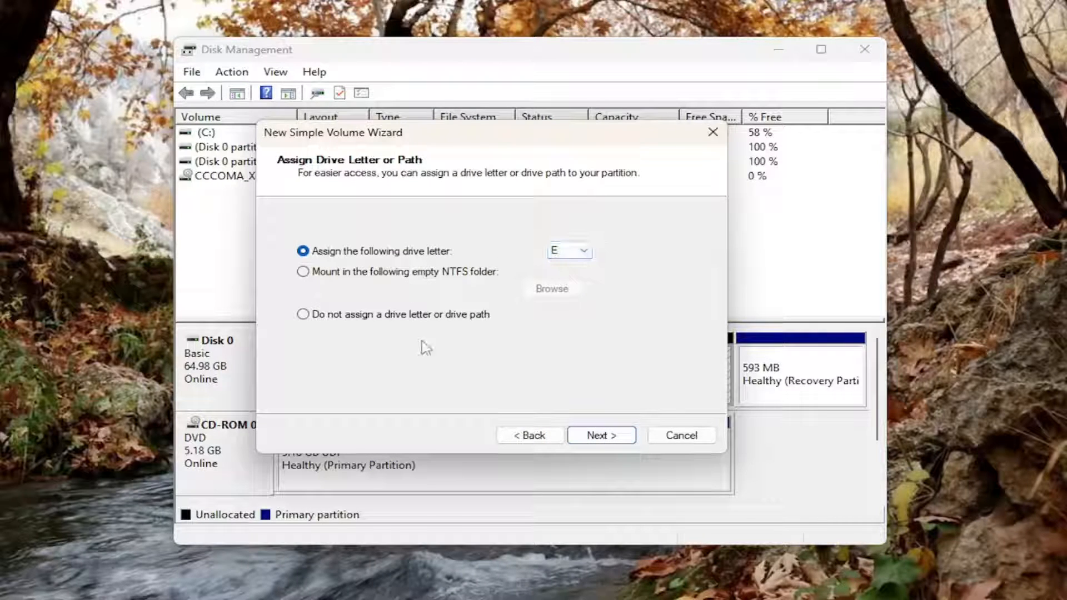
Assign drive letter E and keep NTFS quick format with label New Volume.
left_click(600, 434)
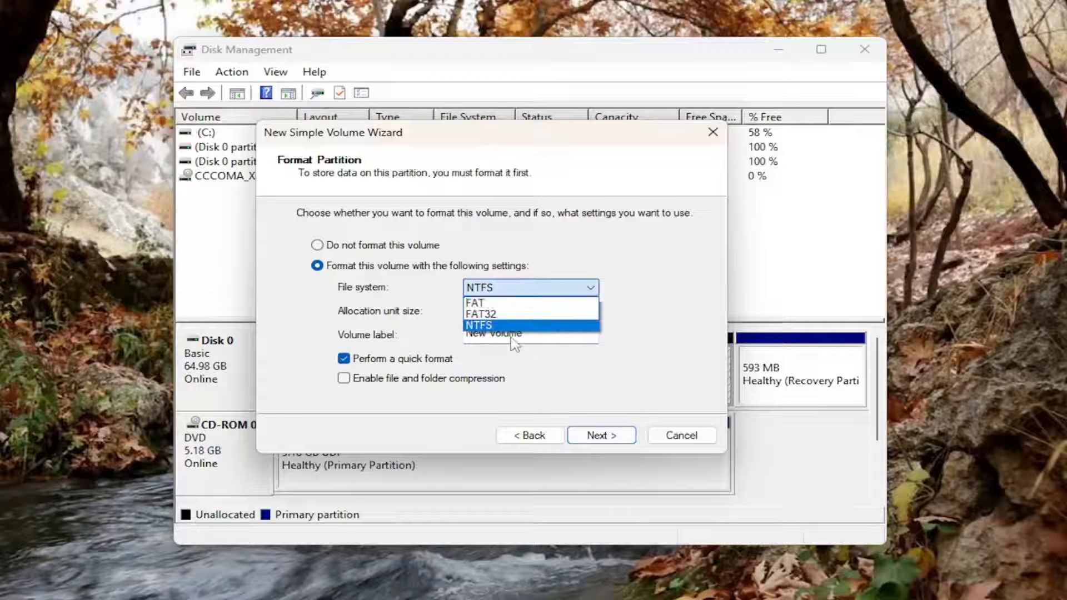
left_click(478, 326)
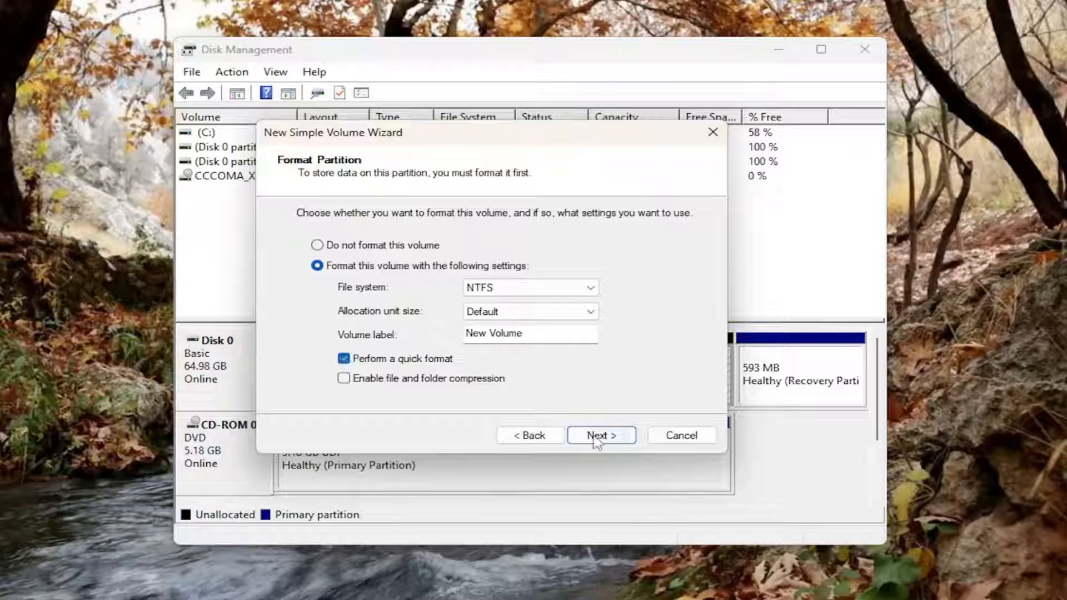
left_click(601, 434)
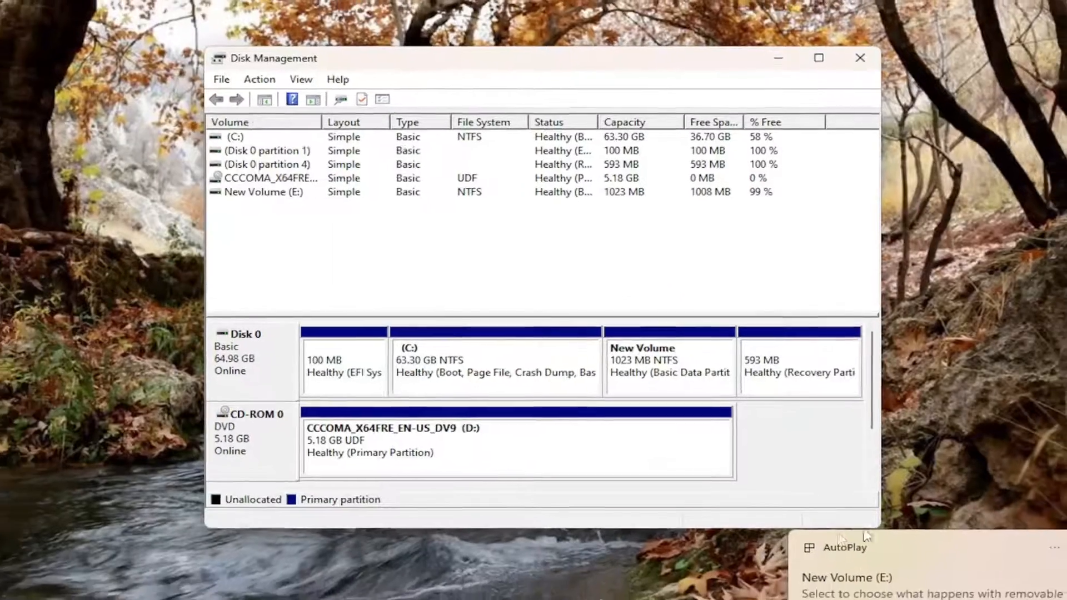
Dismiss the AutoPlay notification for New Volume (E:) and close Disk Management.
left_click(843, 548)
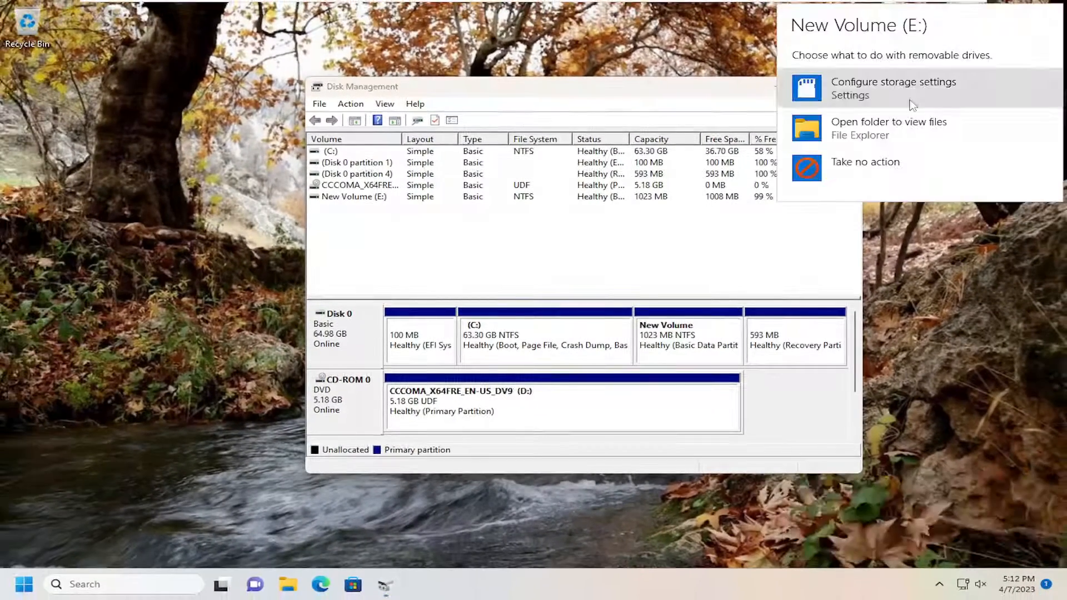
left_click(889, 128)
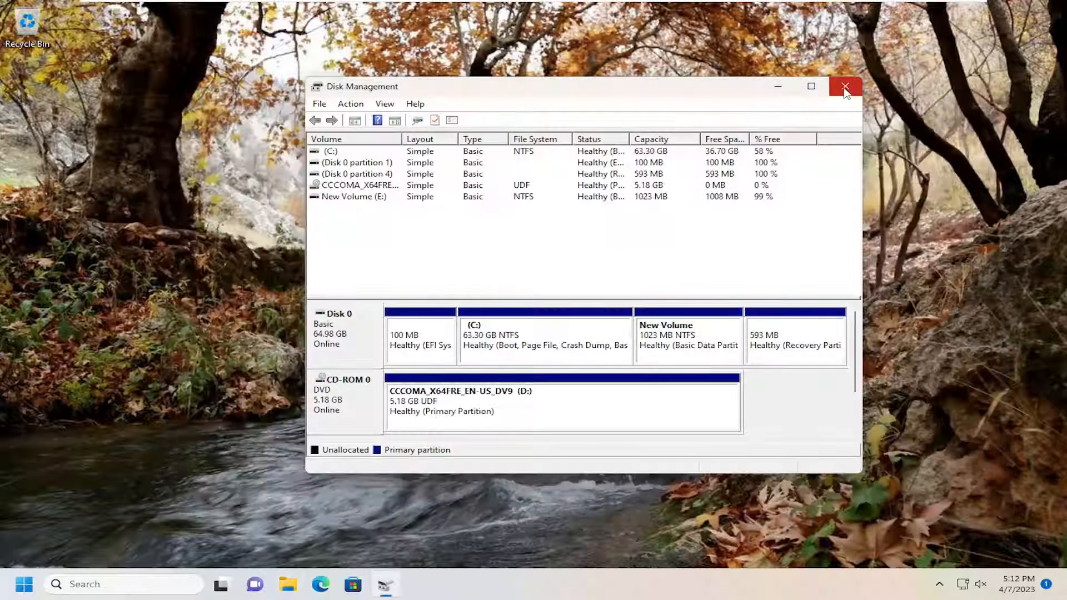
left_click(844, 87)
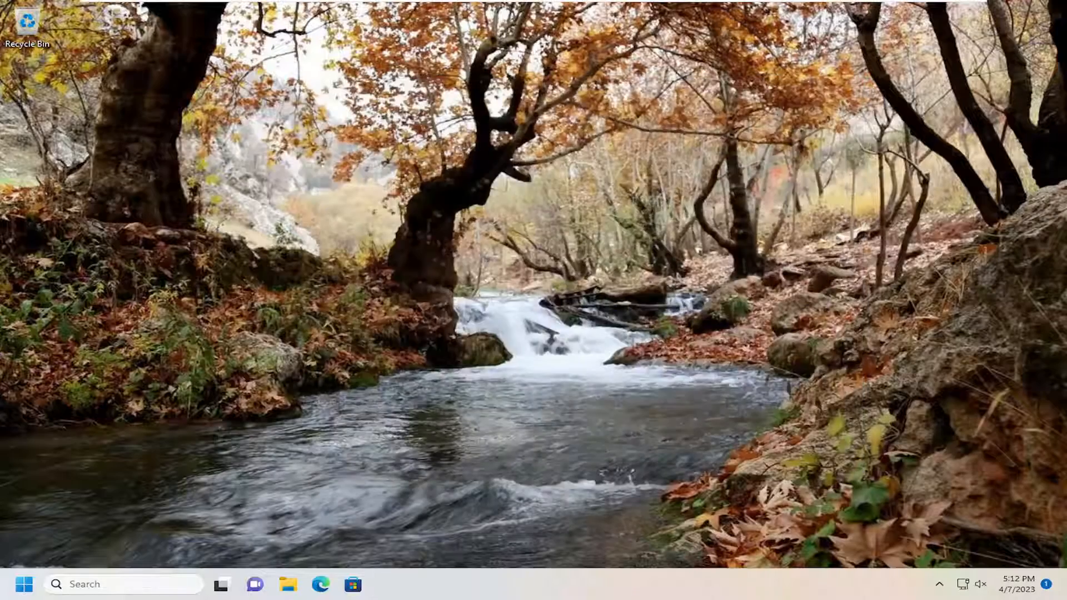